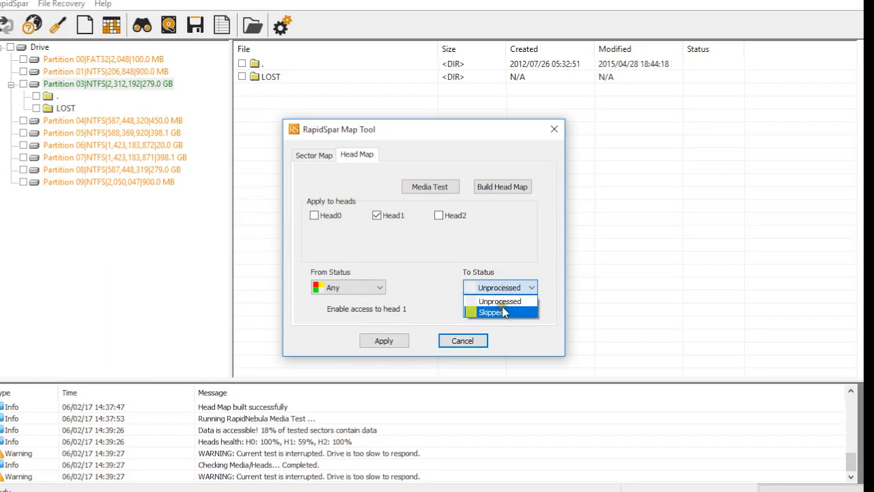
Mark Head 1's sectors as Skipped and apply, disabling access to that head.
left_click(489, 311)
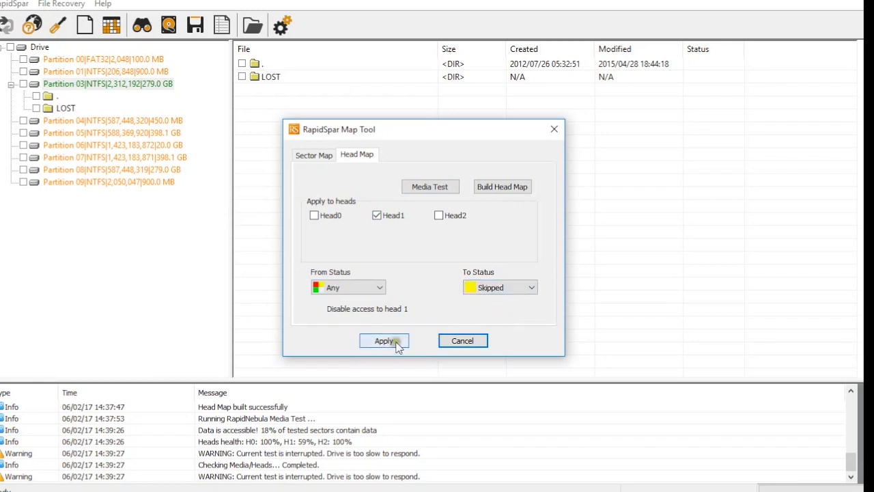
left_click(384, 341)
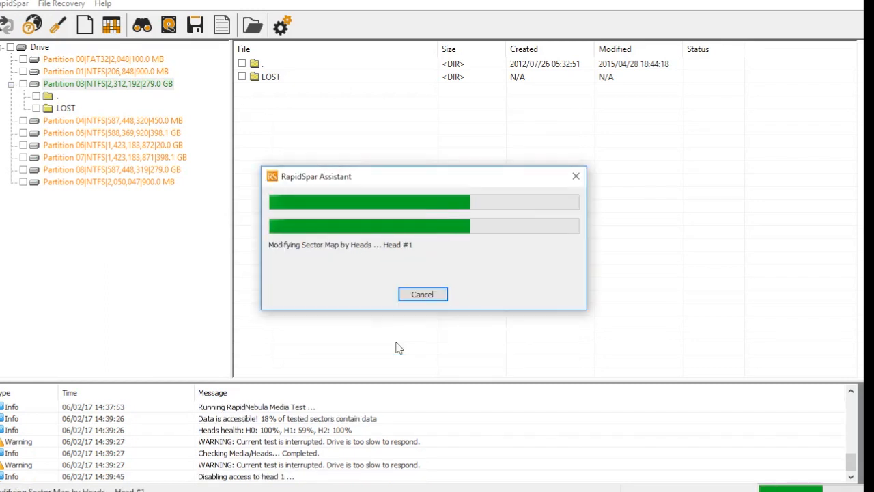